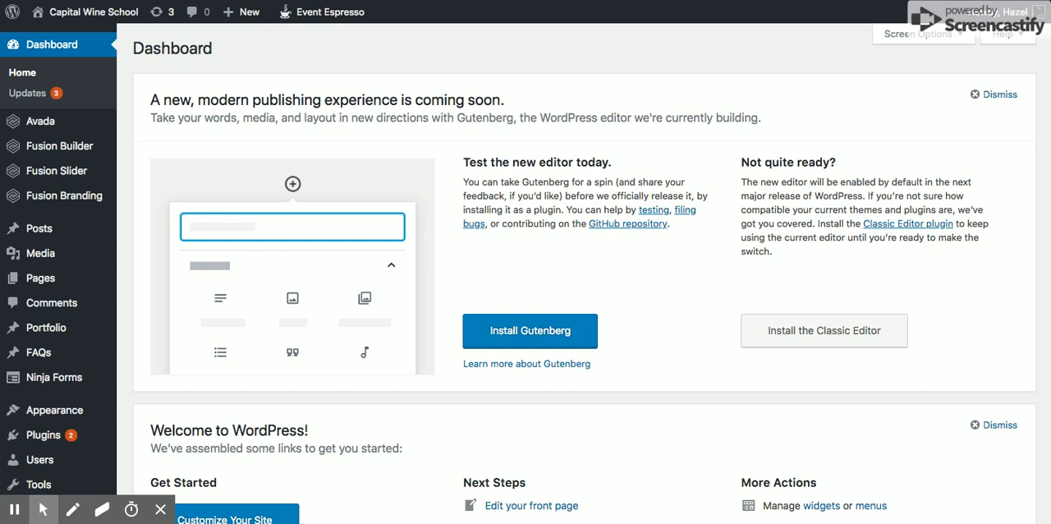
mouse_move(46, 328)
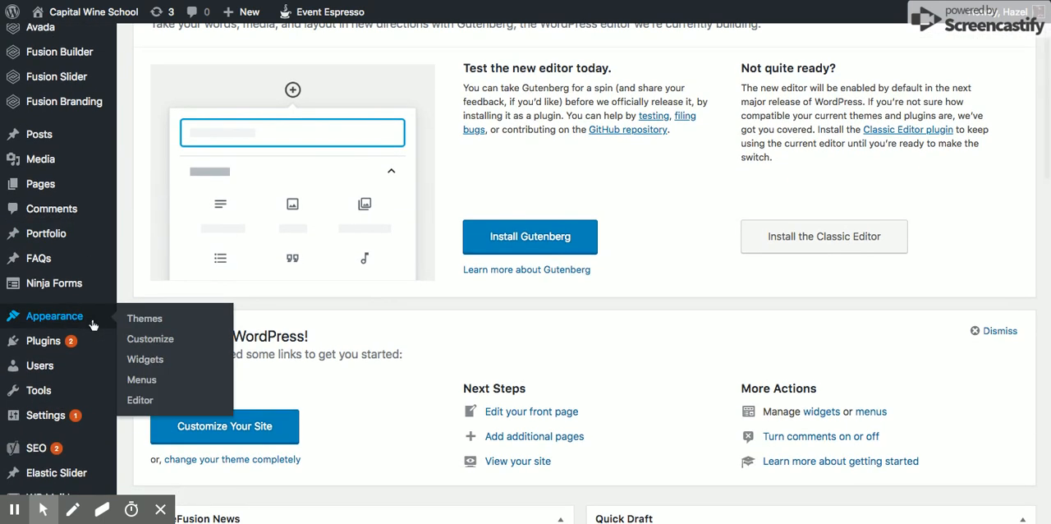
Step: Scroll the admin sidebar and expand the Tools menu to show its options
scroll(down, 3)
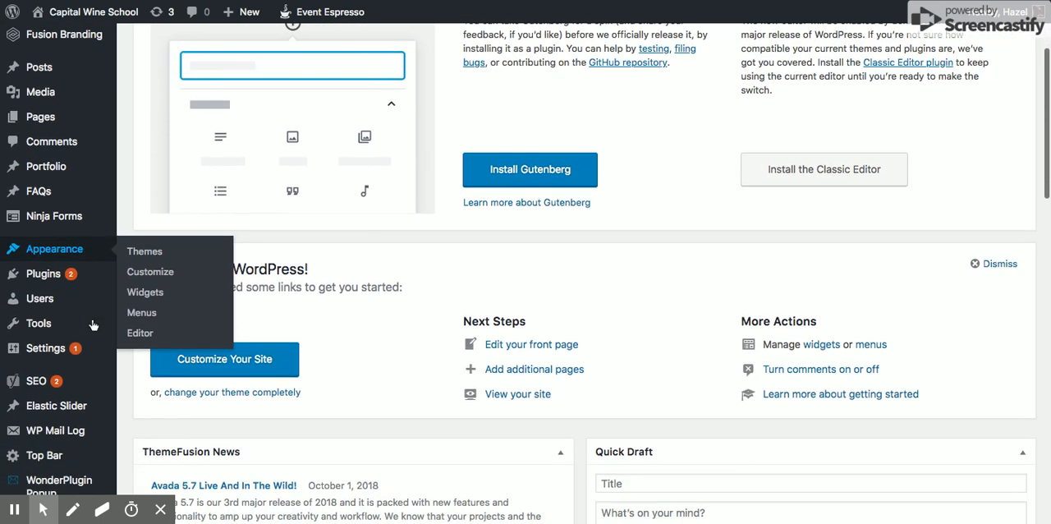
click(38, 322)
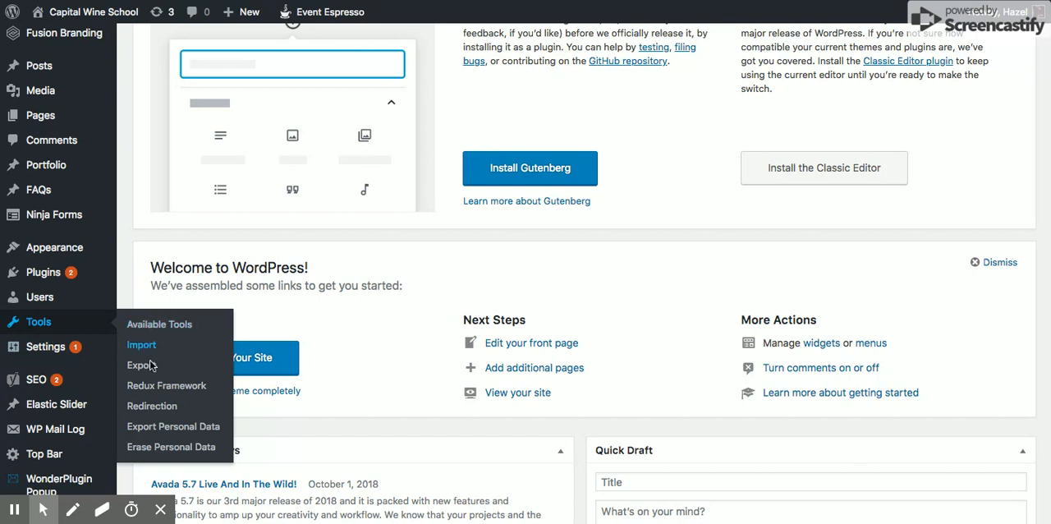
mouse_move(158, 406)
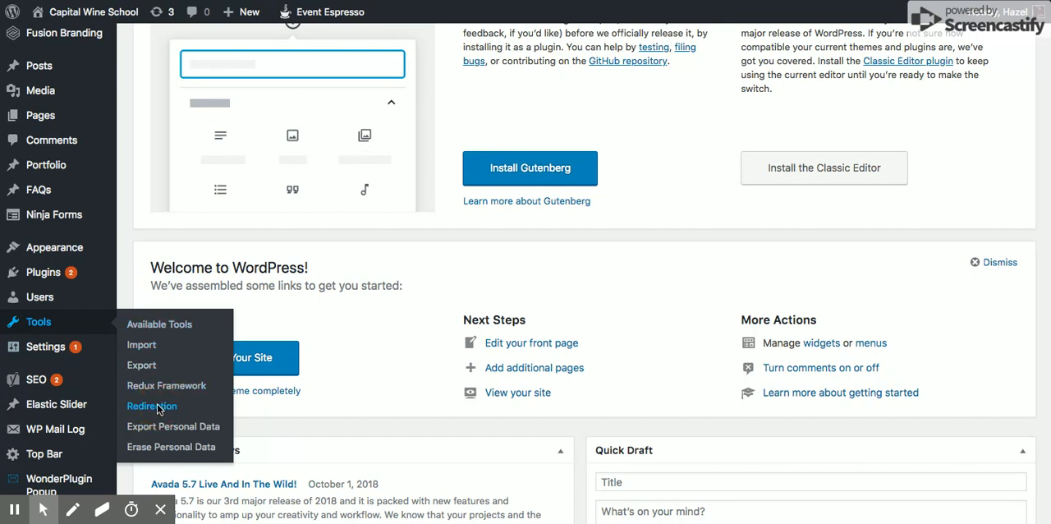
Step: Open Tools > Redirection and start a new redirect with Add New
click(151, 406)
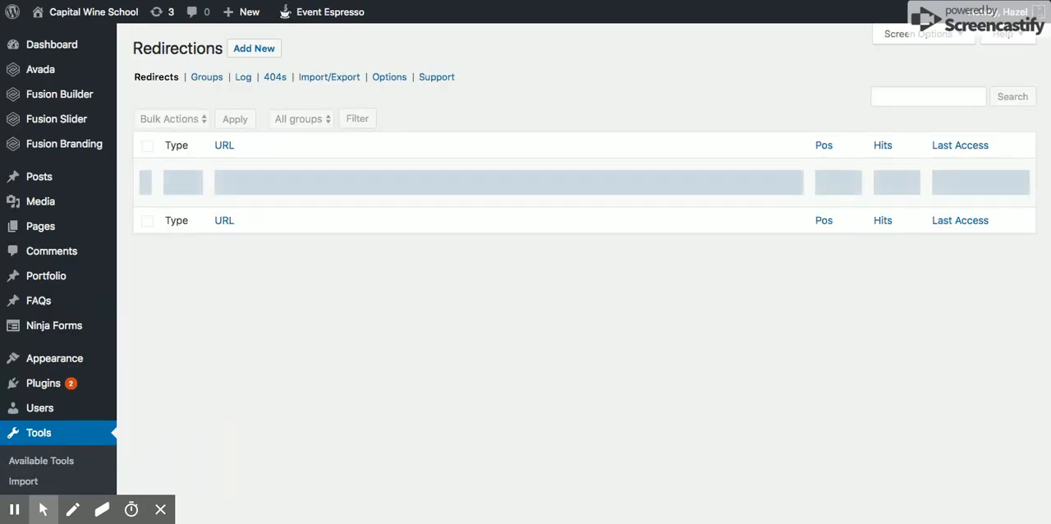
click(254, 47)
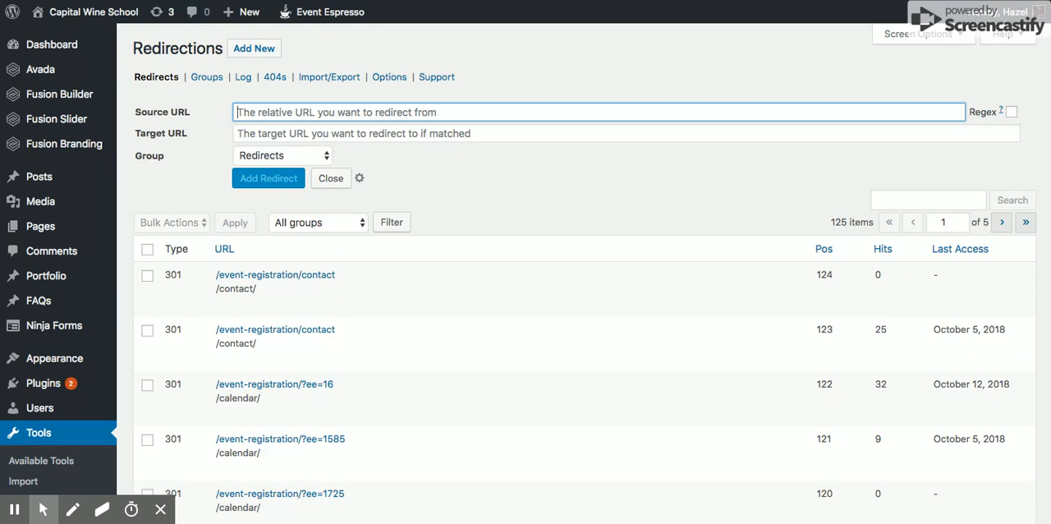
Step: Enter the Riesling blind tasting event URL as source and the classic dessert wines event URL as target
text(https://capitalwineschool.com/events/comparative-blind-tasting-of-riesling-from-around-the-world-2/)
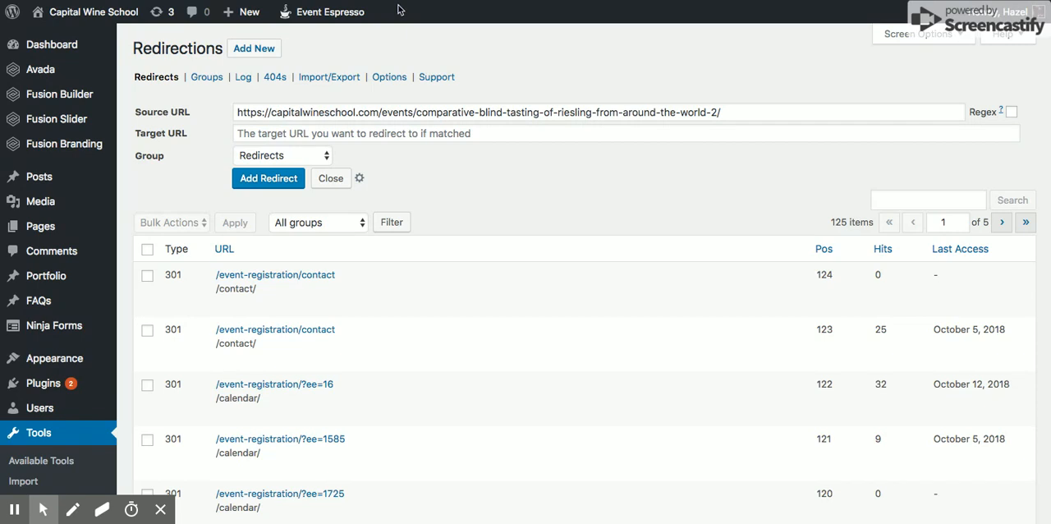
text(https://capitalwineschool.com/events/comparative-blind-tasting-of-classic-dessert-wines-from-around-the-world/)
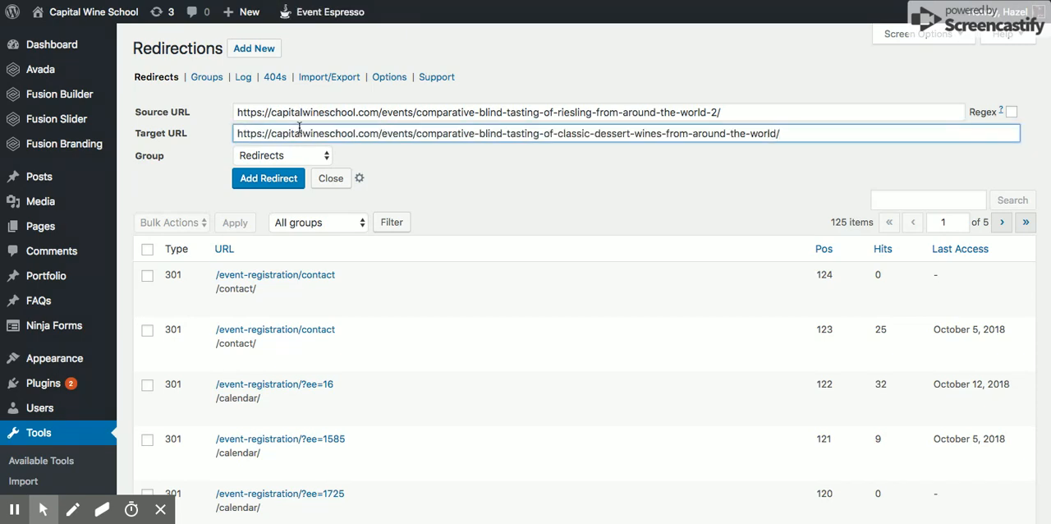
mouse_move(319, 123)
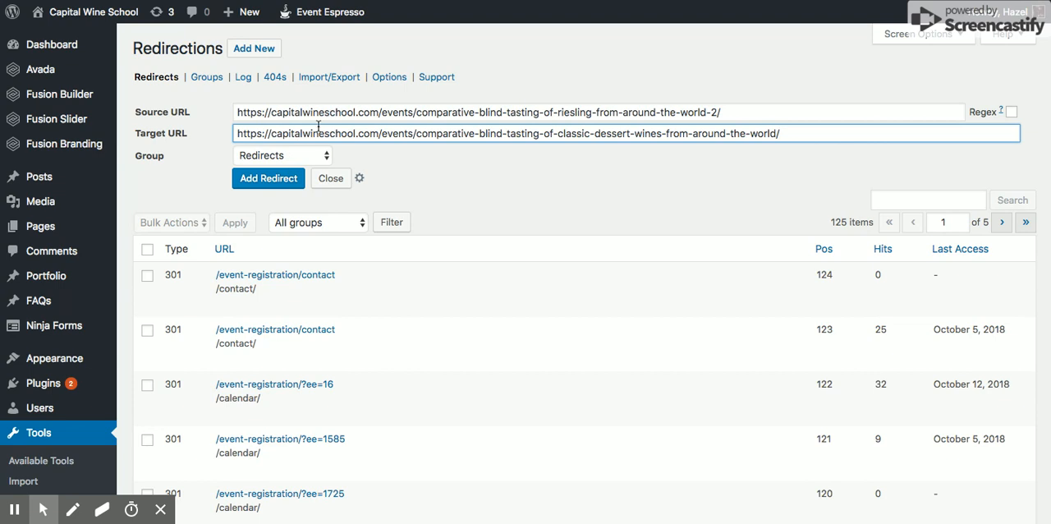
mouse_move(500, 146)
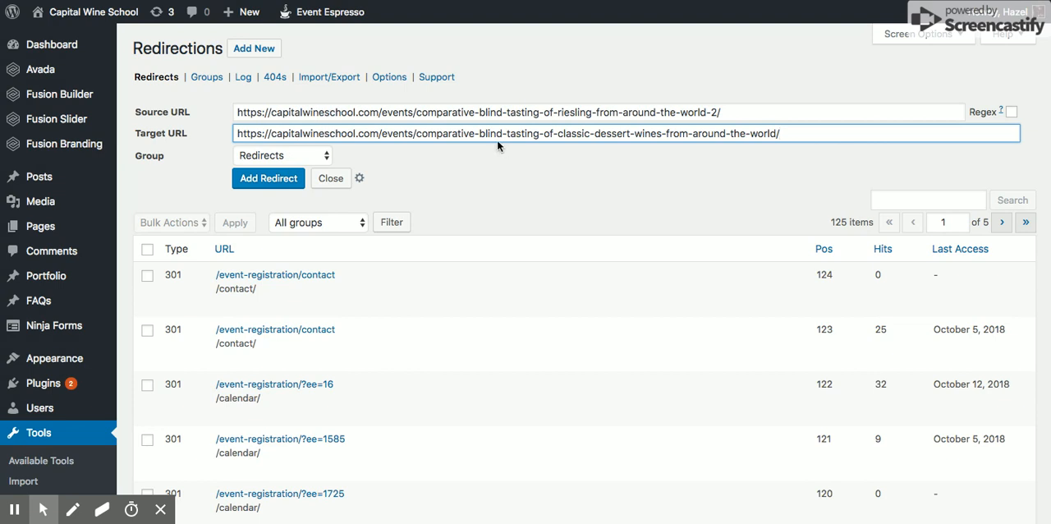
mouse_move(479, 117)
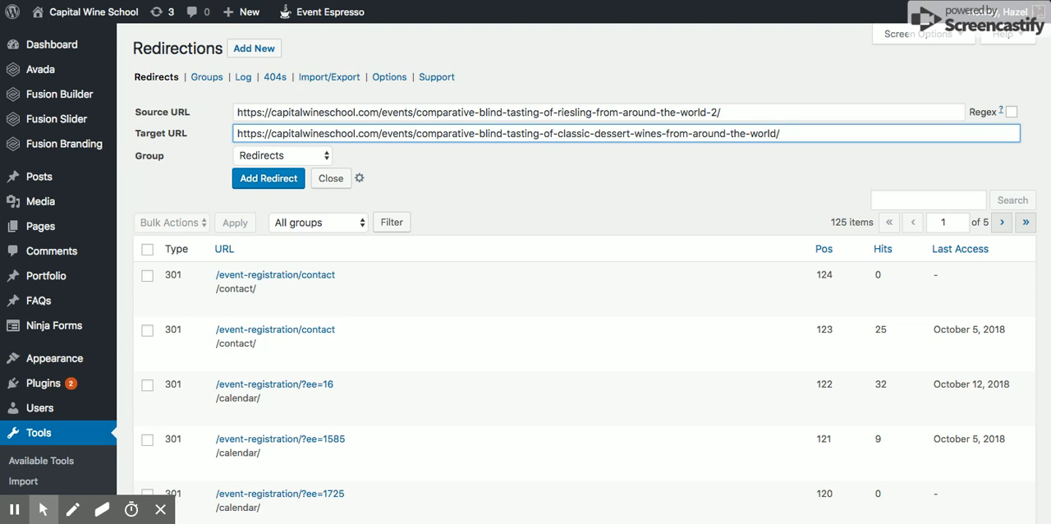
mouse_move(450, 118)
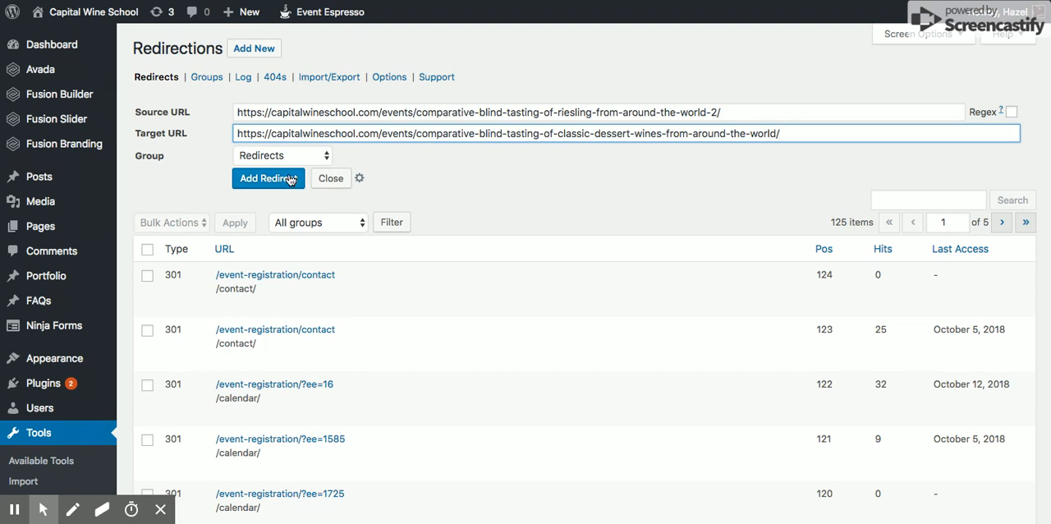
mouse_move(233, 127)
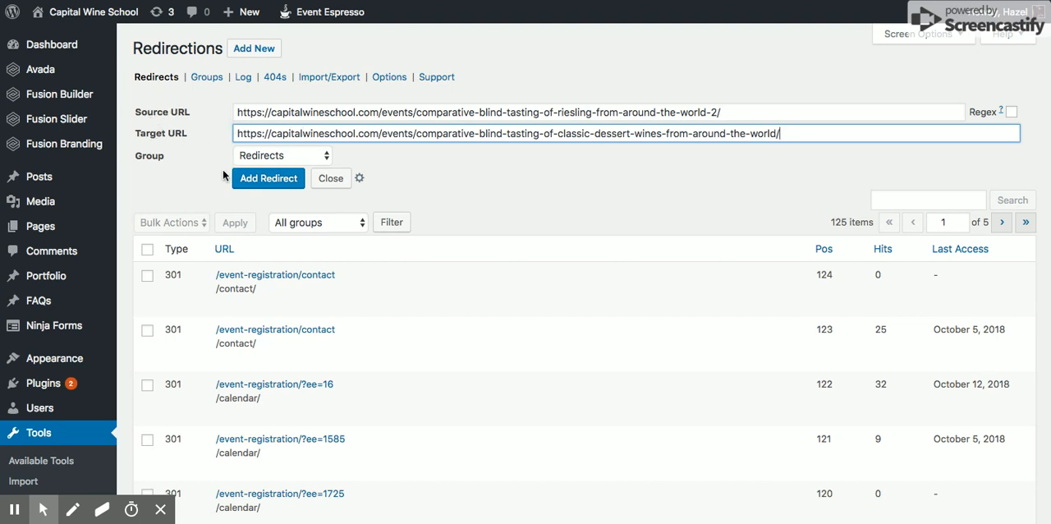
Step: Add the redirect so it appears first among 126 redirects
click(268, 179)
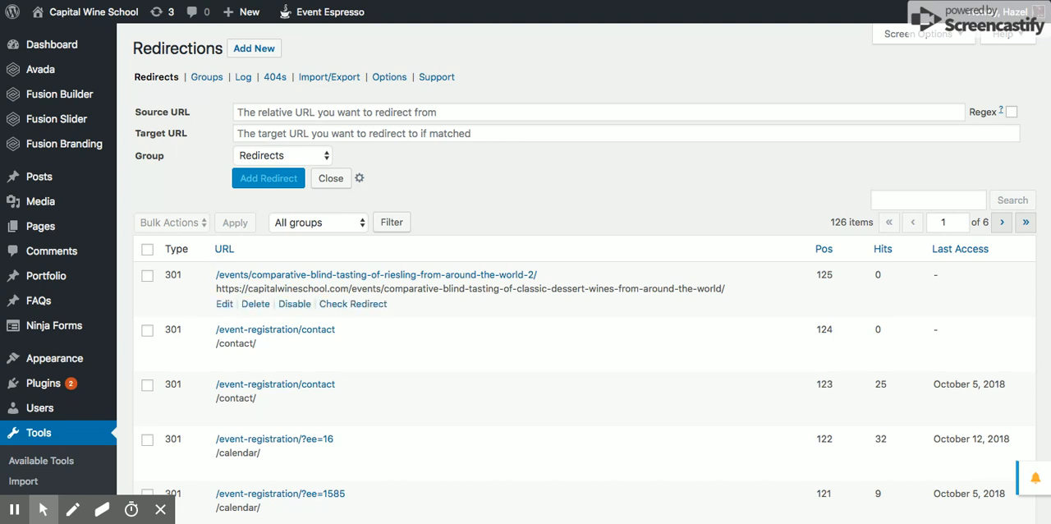
mouse_move(417, 288)
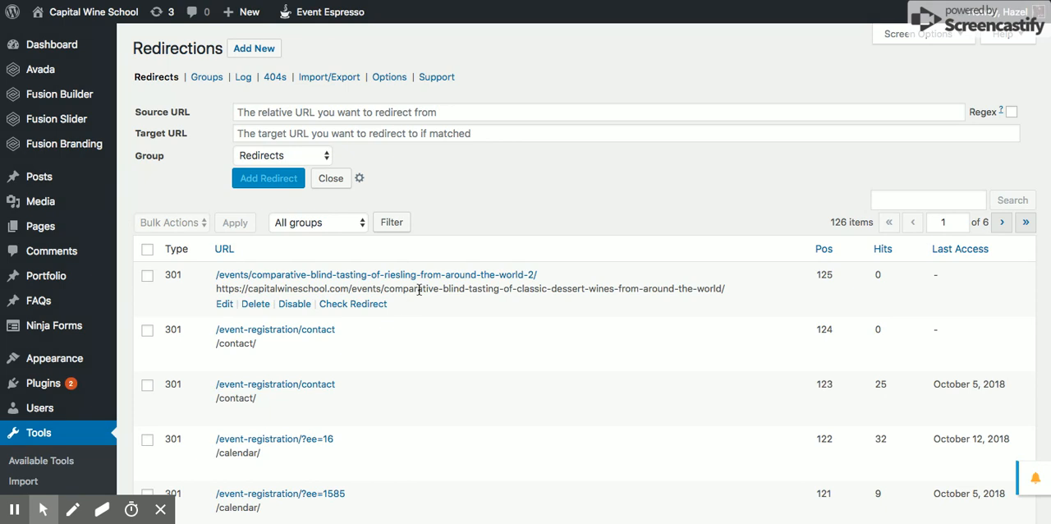
mouse_move(727, 102)
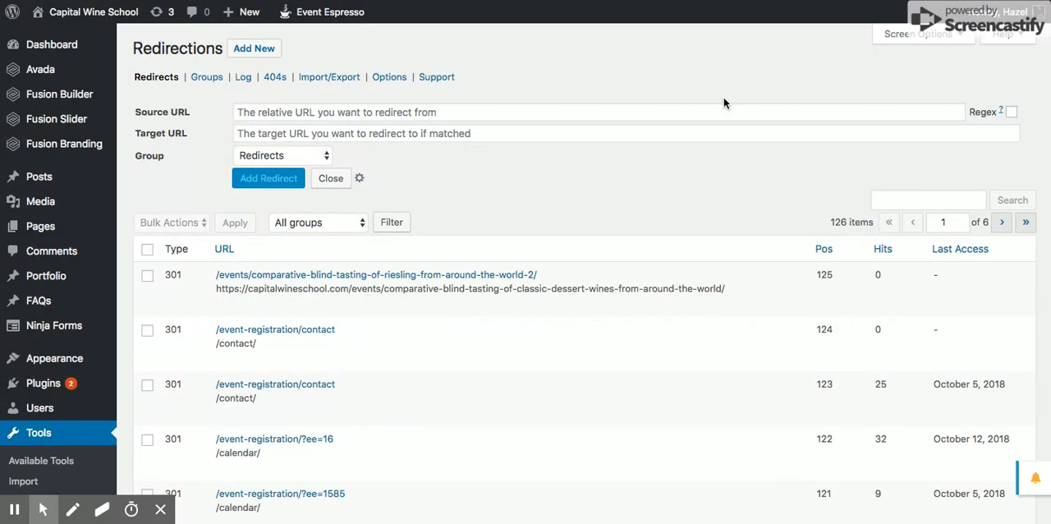